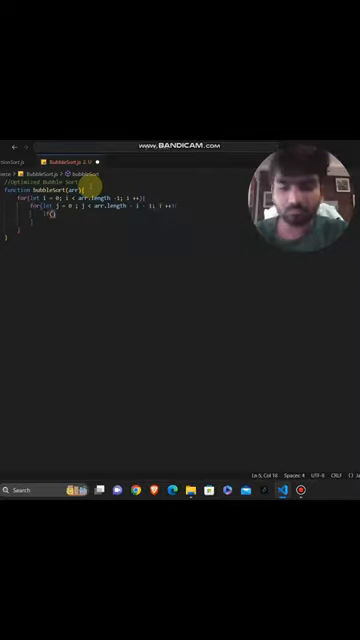
Add the swap condition 'if(arr[j] > arr[j + 1])' and select the isSwapped flag declaration.
text(if(arr[j] > arr[j + 1]){)
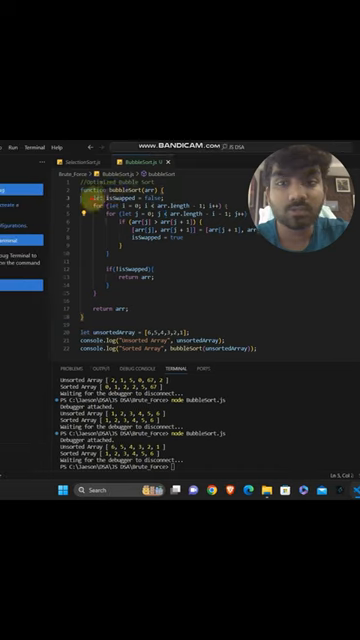
double_click(120, 192)
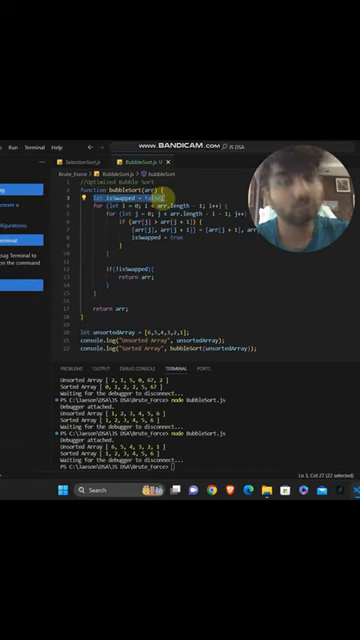